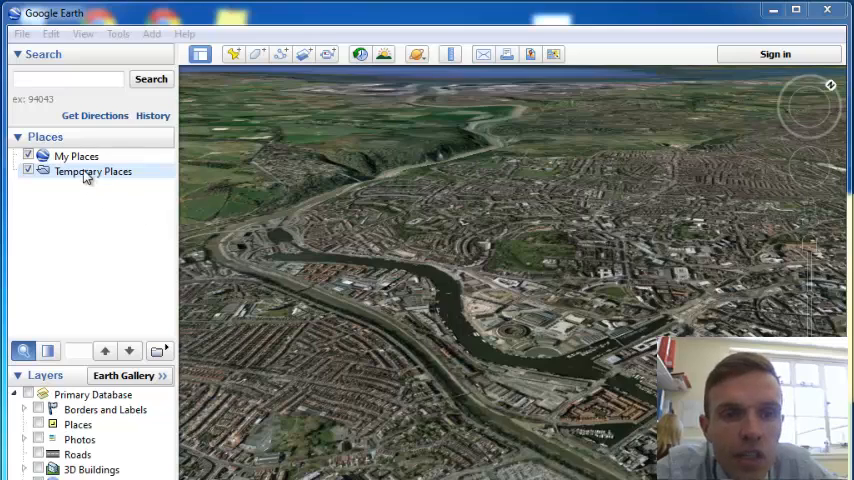
Load 'Harbourside areas.kml' so the four harbourside shapes appear as rows.
right_click(92, 172)
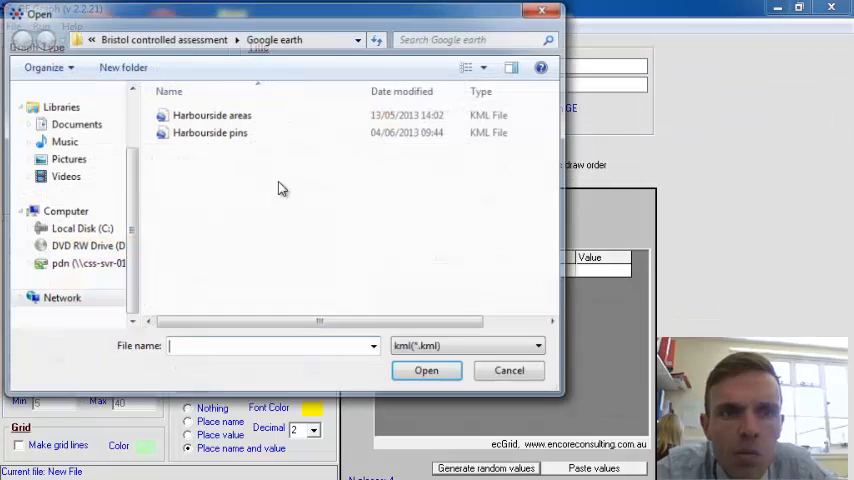
click(208, 132)
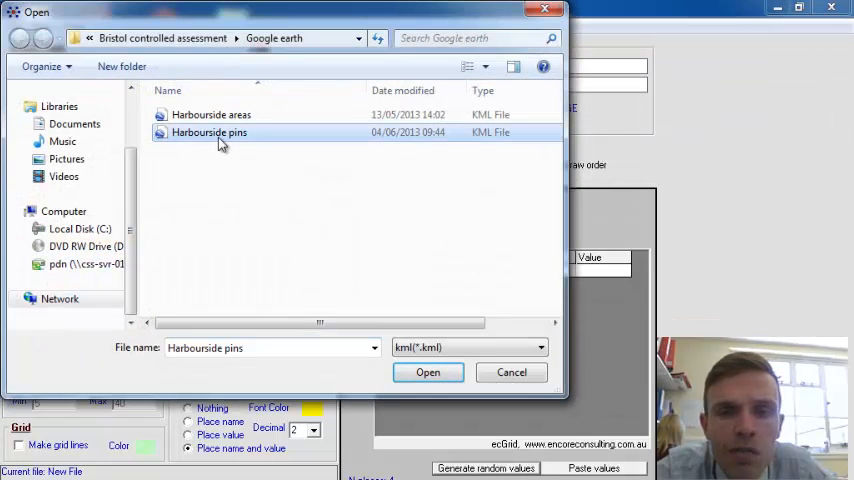
click(210, 114)
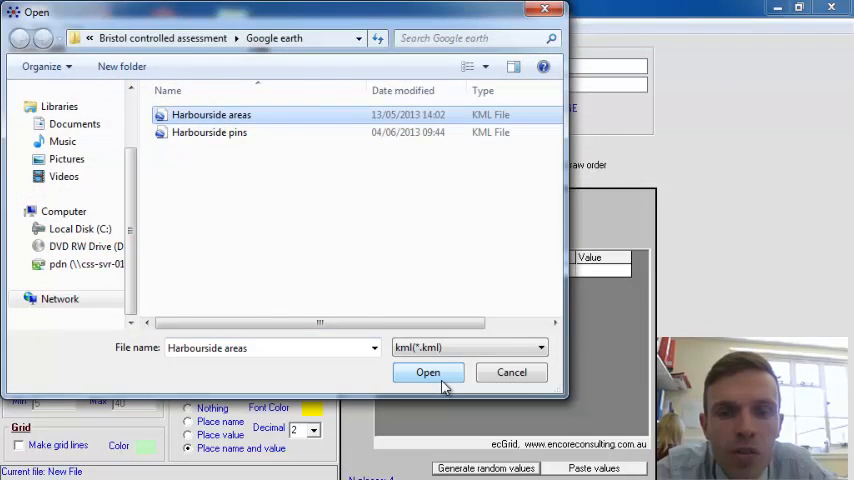
click(428, 372)
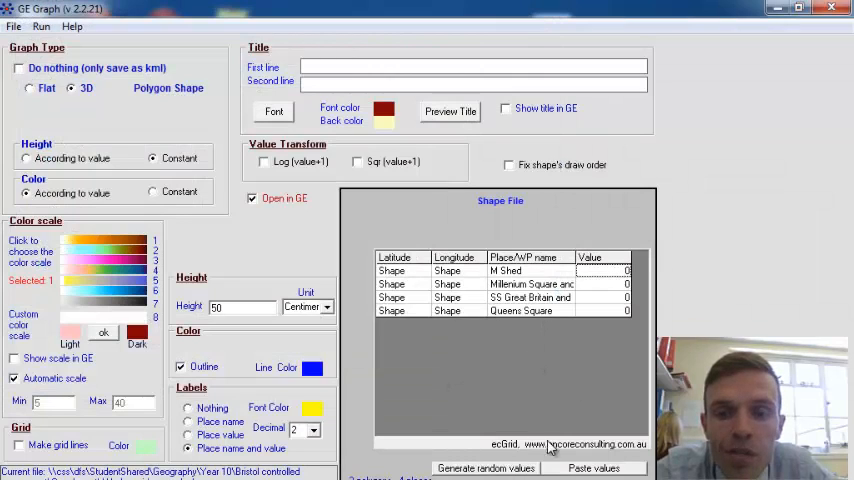
Enter the title 'Chloropleth map showing the EQI score for .....' and show it in GE.
click(508, 468)
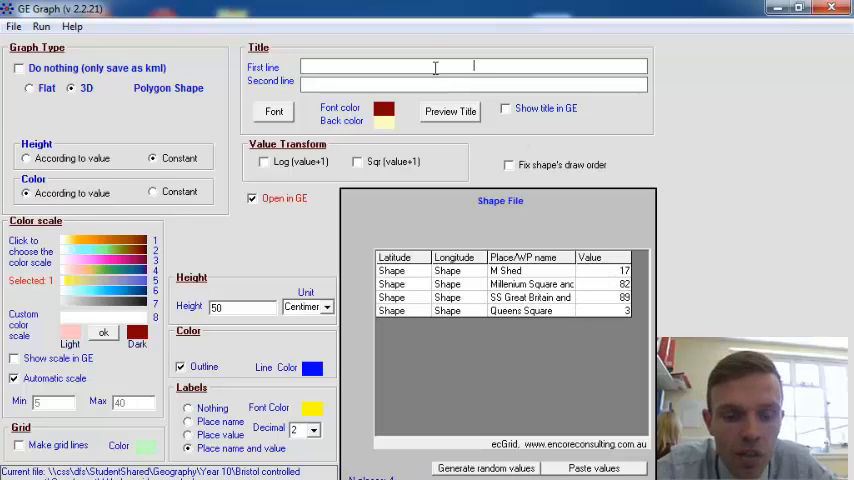
text(Chr)
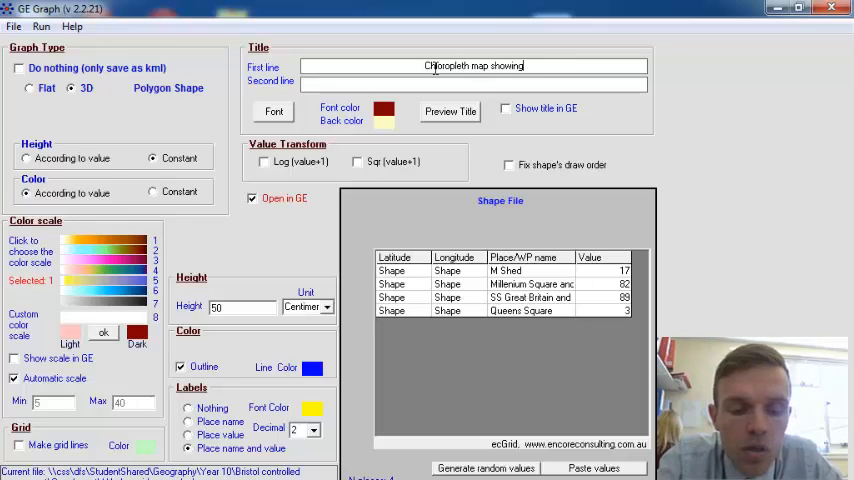
text(the)
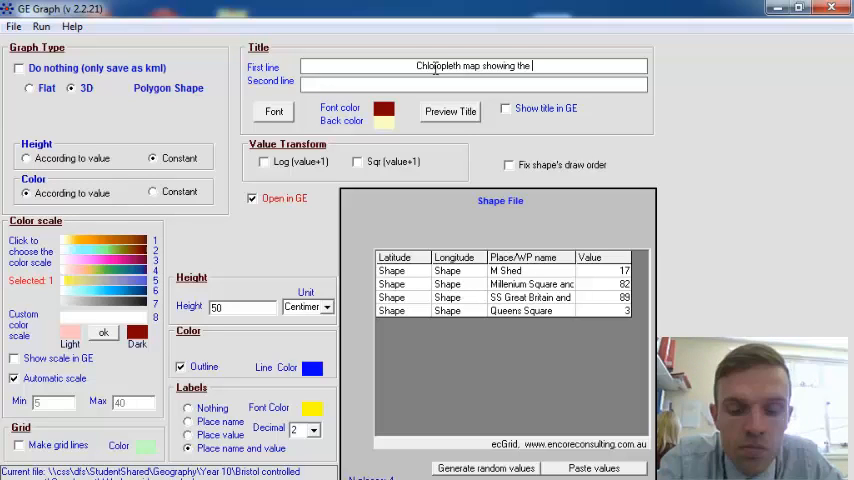
text(Ql)
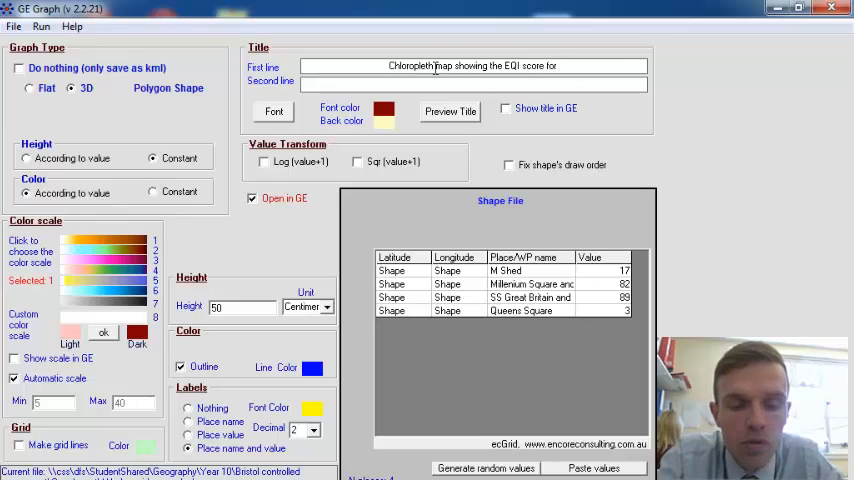
text(.....)
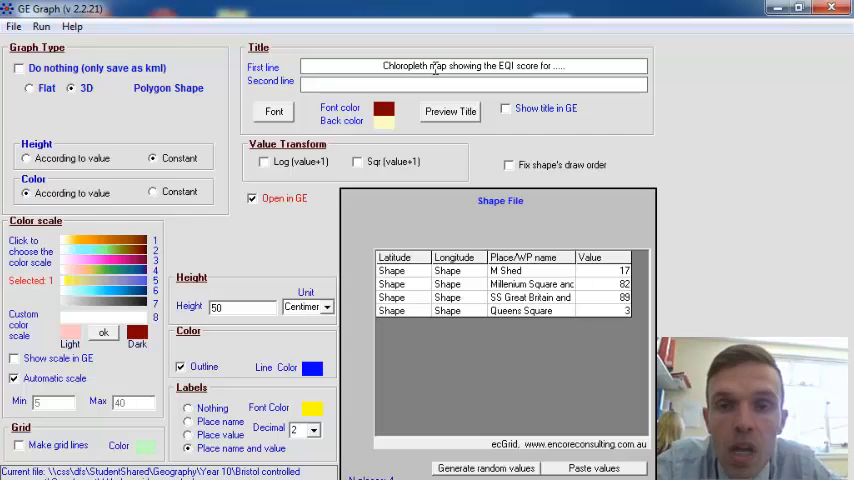
click(508, 108)
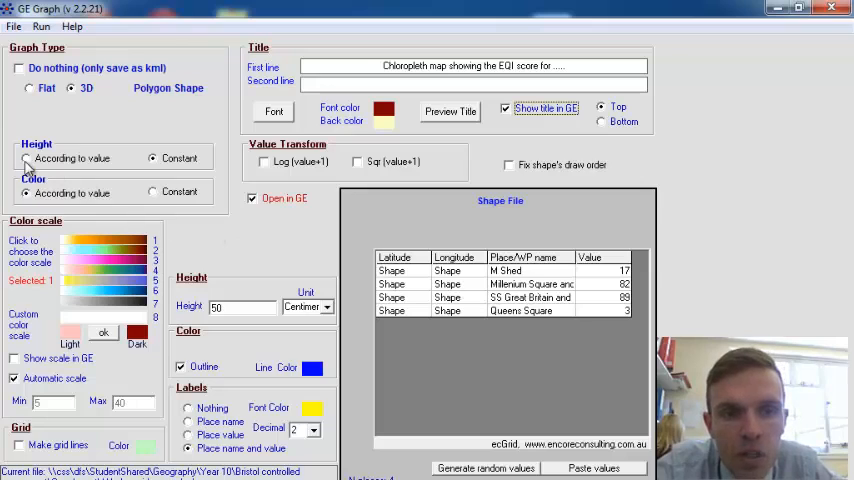
mouse_move(38, 160)
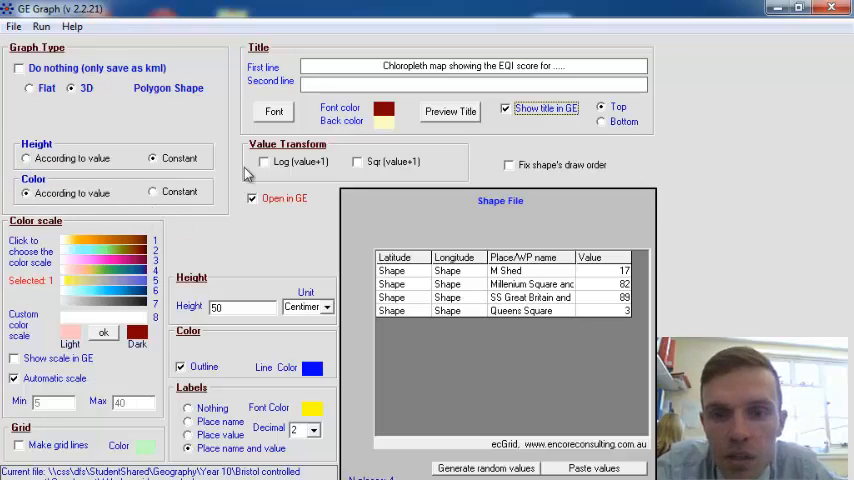
mouse_move(172, 222)
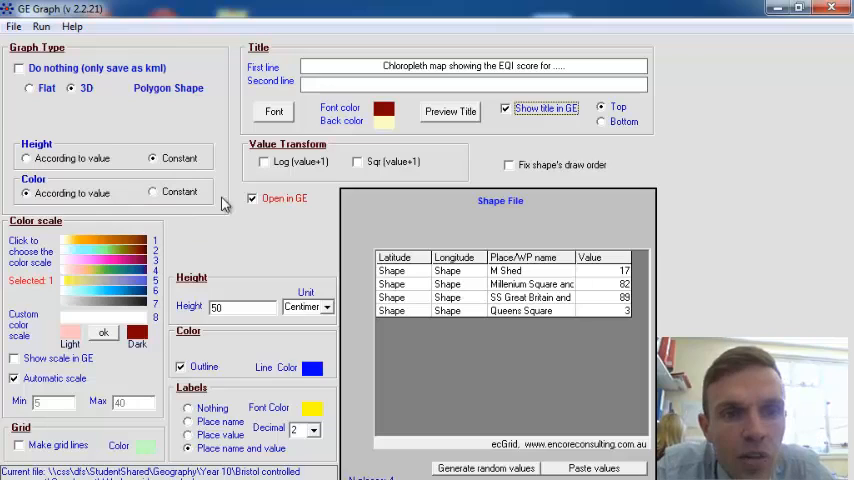
Open the height unit list to choose the polygons' extrusion unit.
click(330, 306)
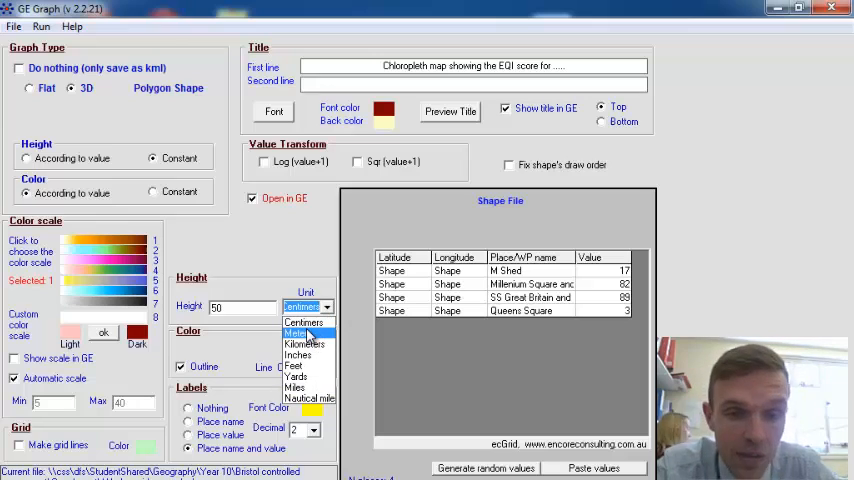
mouse_move(300, 322)
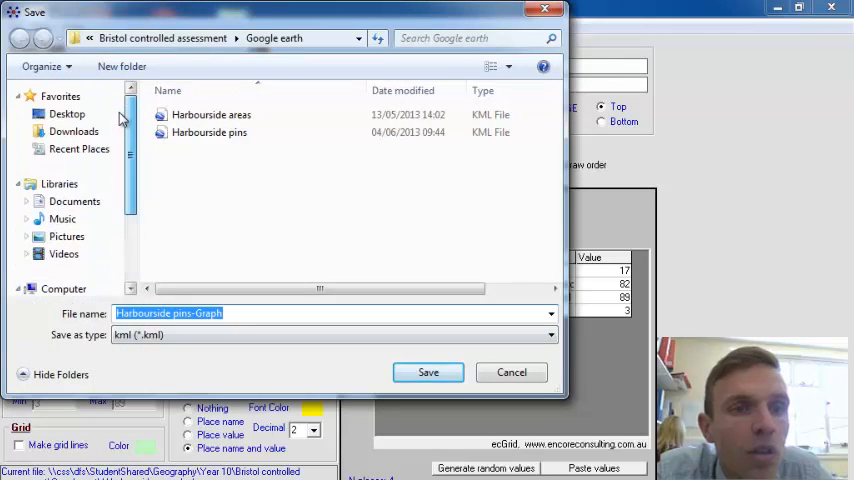
Save the choropleth as 'Harbourside pins-Graph' KML for Google Earth.
click(428, 372)
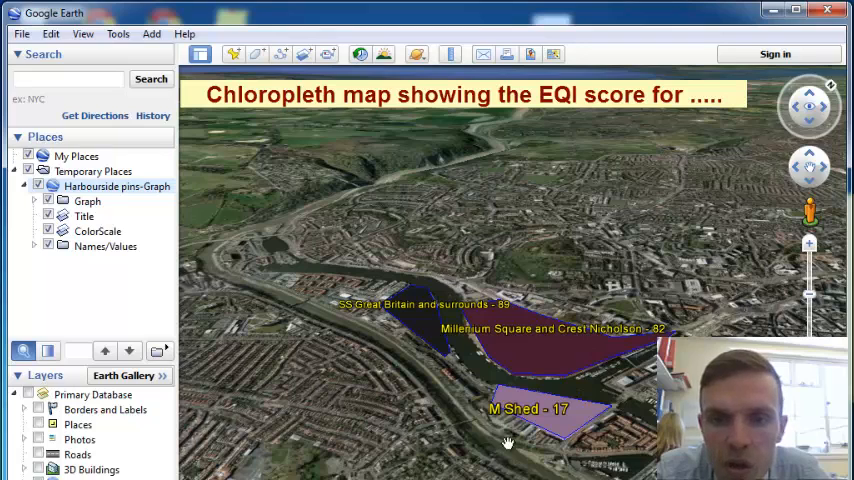
mouse_move(424, 322)
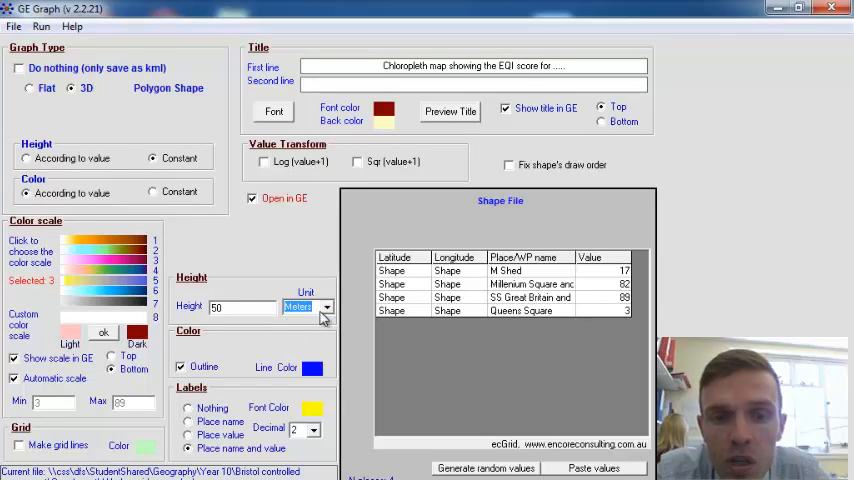
Choose a different height unit and save the regenerated KML to the desktop.
click(326, 306)
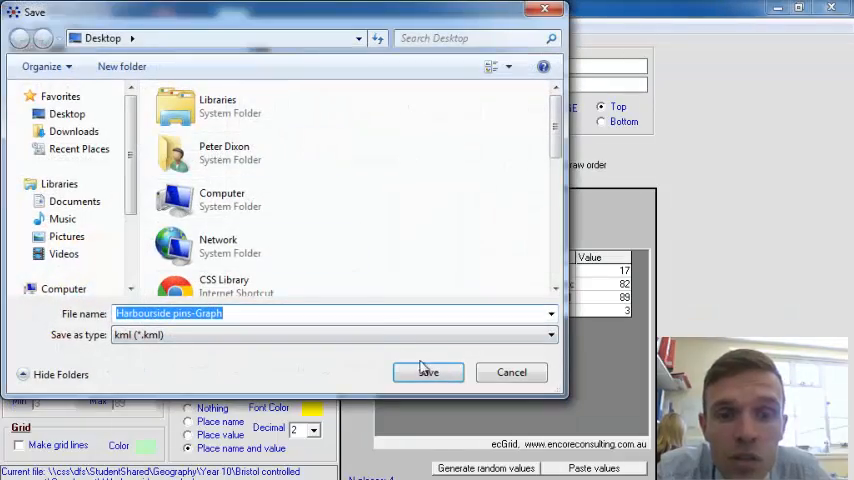
click(428, 372)
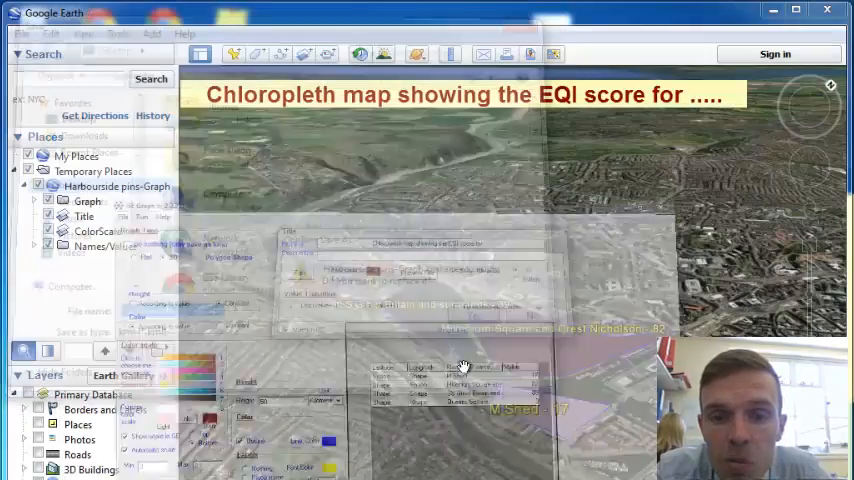